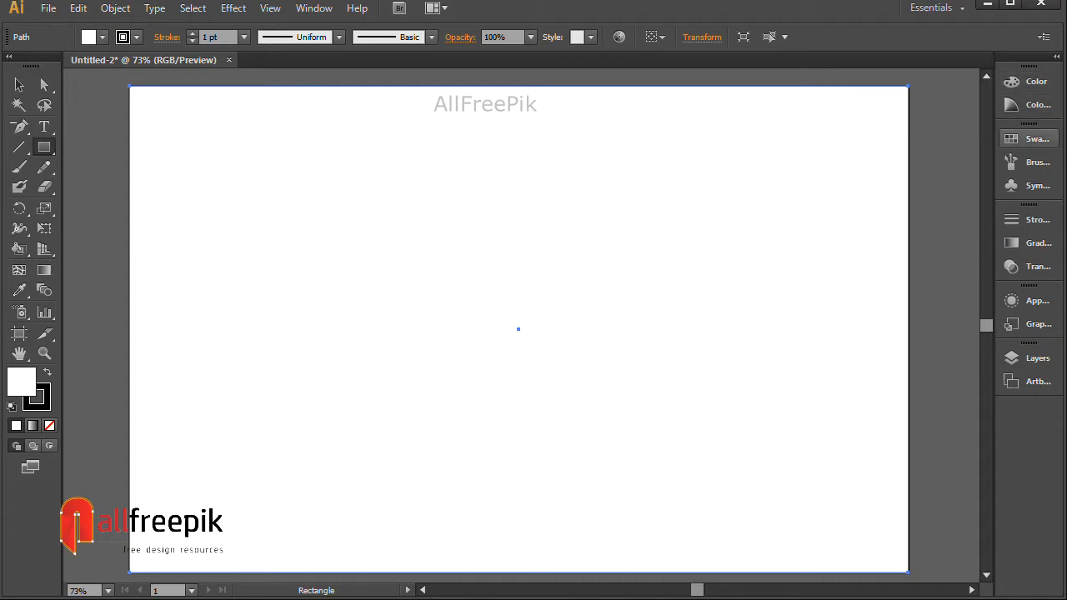
Fill the artboard-sized background rectangle with a blue swatch, then open the Object menu.
{"action": "left_click", "coordinate": [1038, 138]}
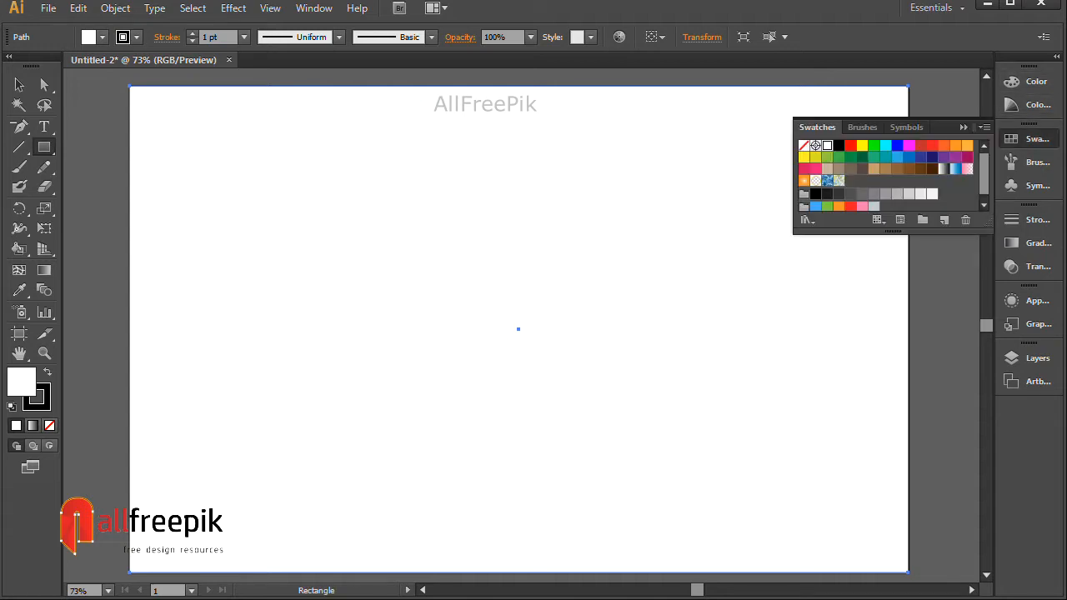
{"action": "left_click", "coordinate": [909, 157]}
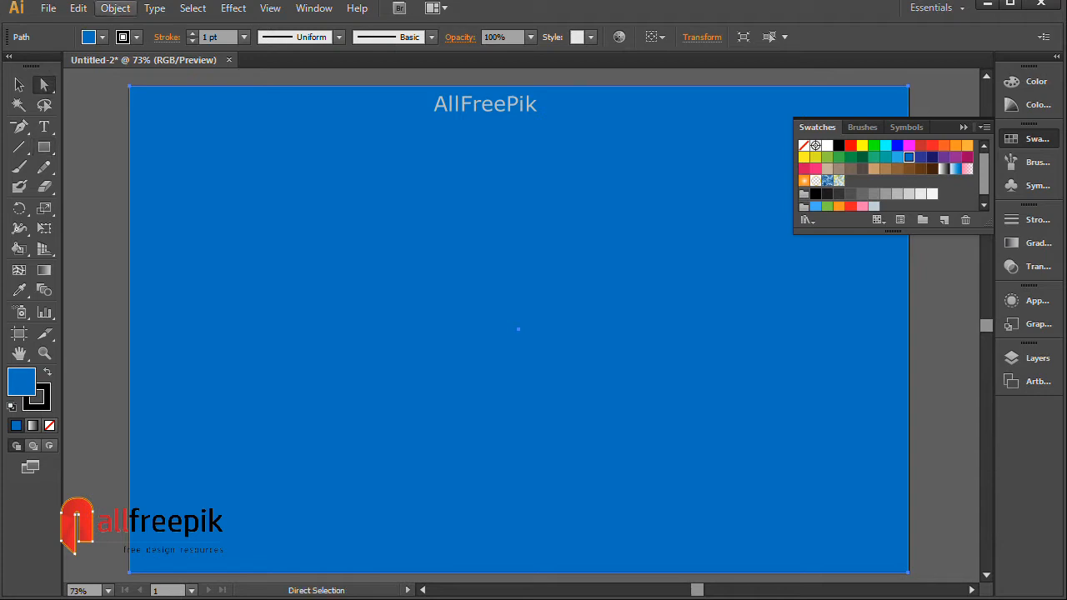
{"action": "left_click", "coordinate": [115, 9]}
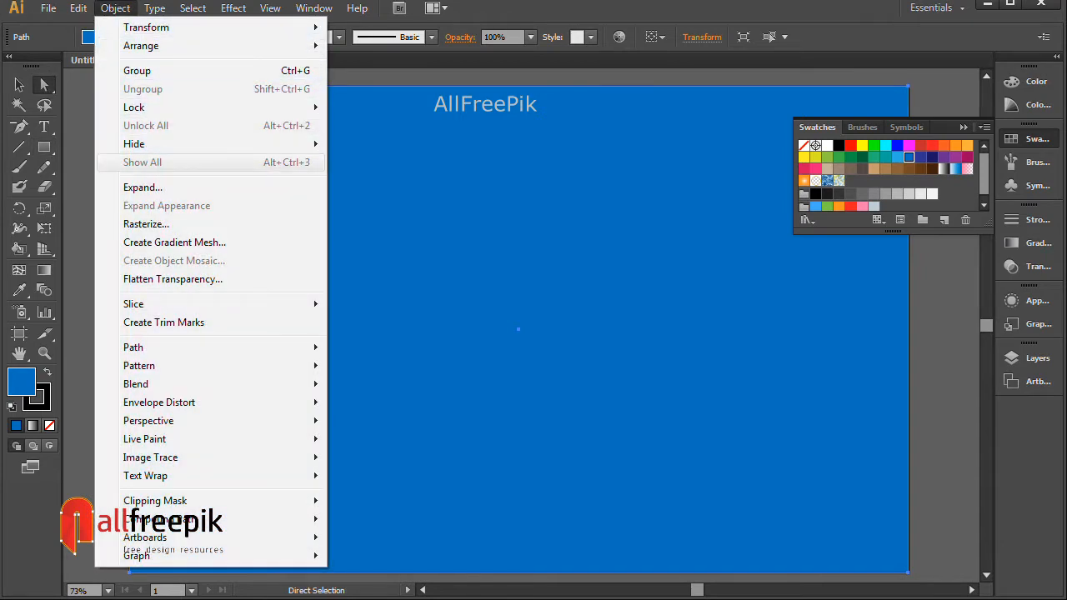
{"action": "mouse_move", "coordinate": [133, 107]}
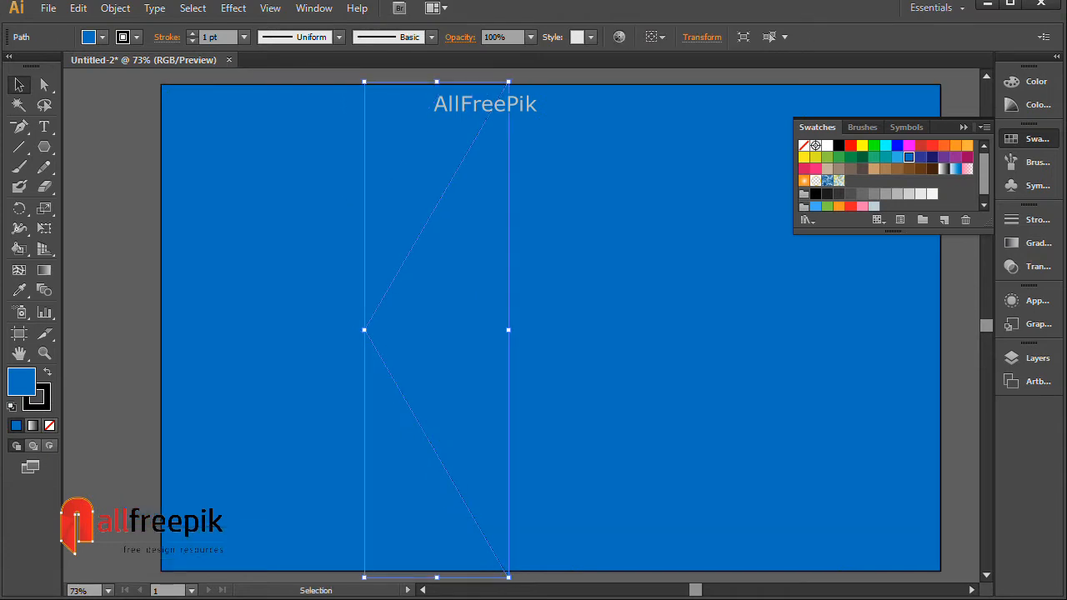
Copy the tall chevron path with Edit > Copy.
{"action": "left_click", "coordinate": [77, 8]}
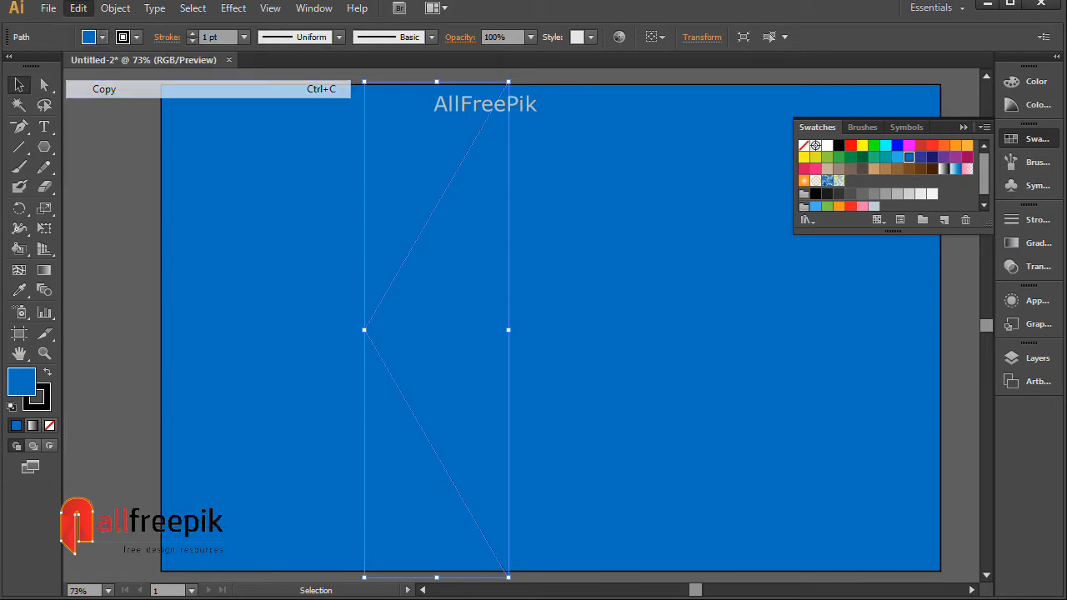
{"action": "mouse_move", "coordinate": [123, 125]}
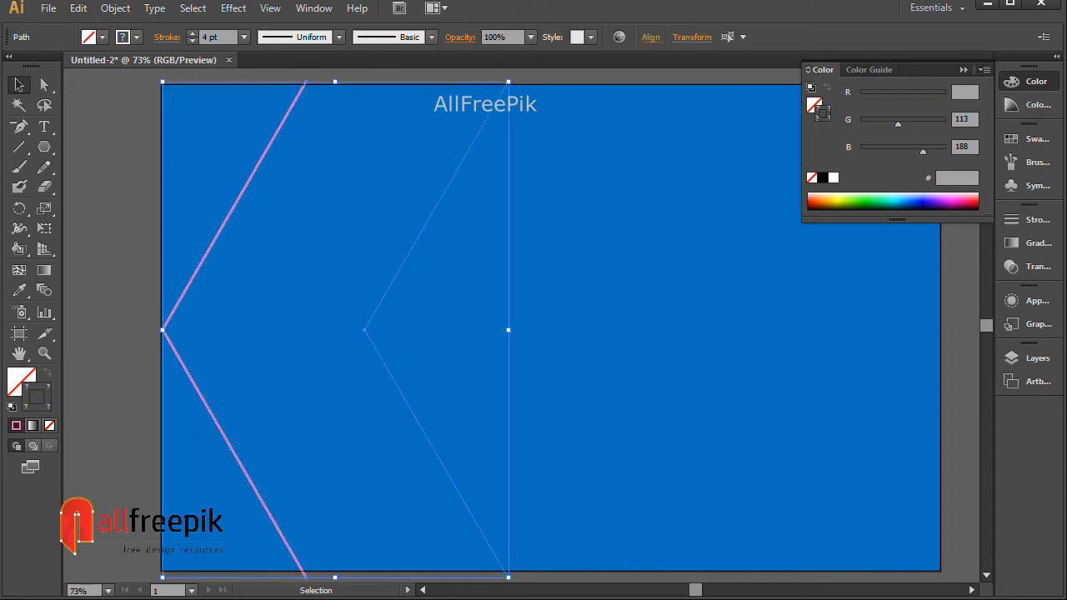
Open the Object menu's Blend commands for the pink-stroked chevron copy.
{"action": "left_click", "coordinate": [115, 8]}
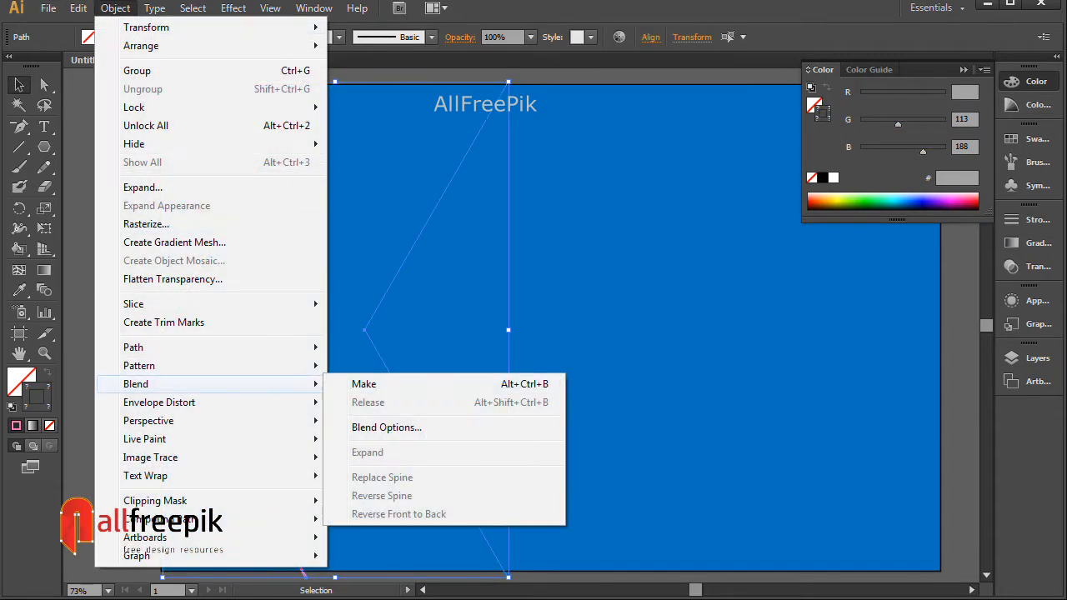
Set Blend Options to 30 specified steps, then make the blend between both chevrons.
{"action": "left_click", "coordinate": [387, 426]}
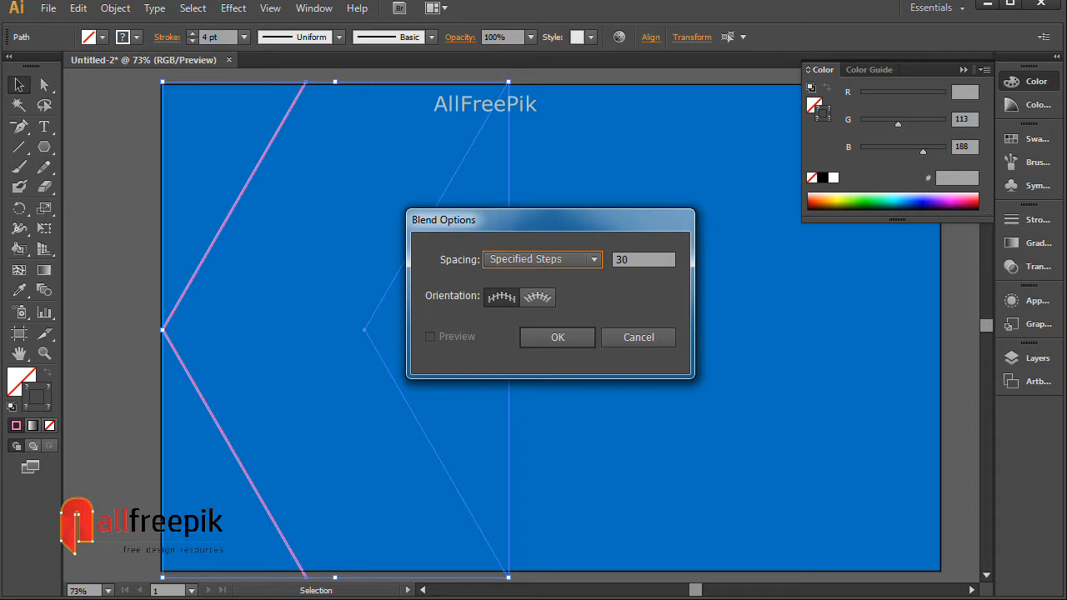
{"action": "left_click", "coordinate": [643, 259]}
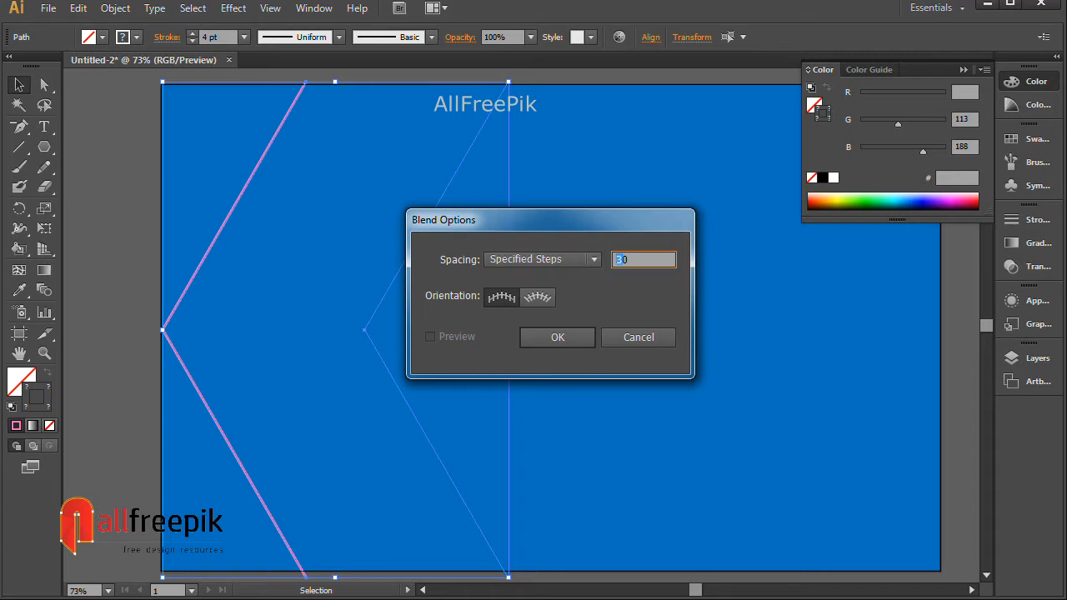
{"action": "left_click", "coordinate": [558, 337]}
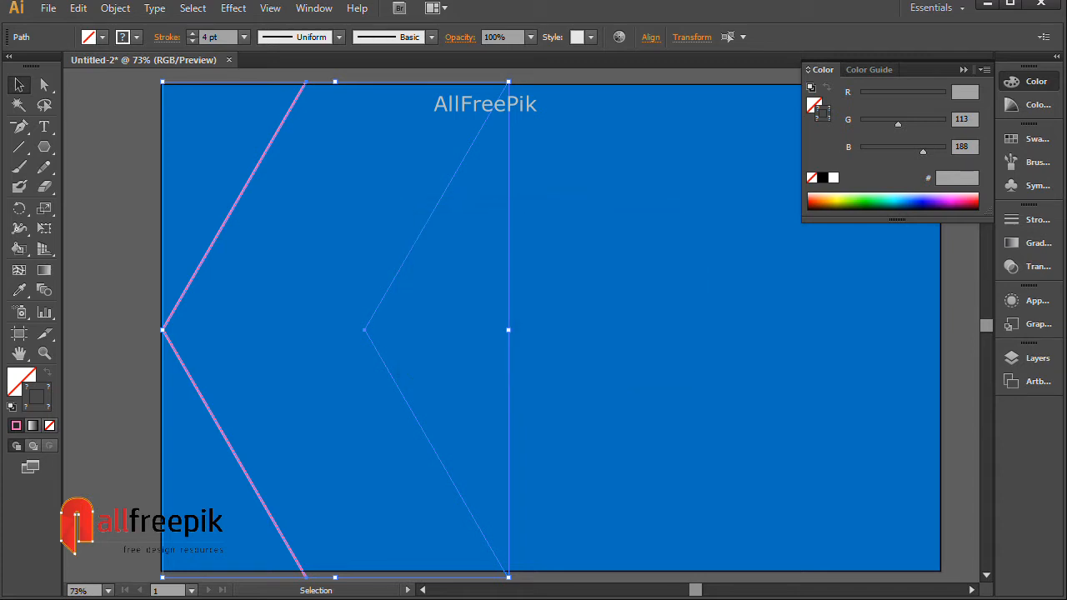
{"action": "left_click", "coordinate": [115, 8]}
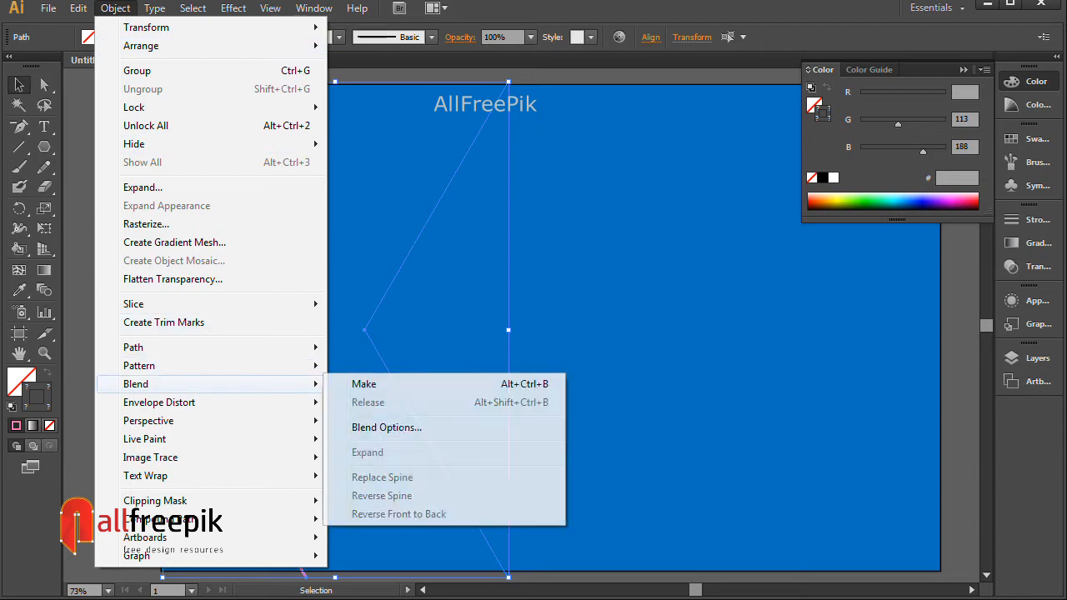
{"action": "left_click", "coordinate": [363, 384]}
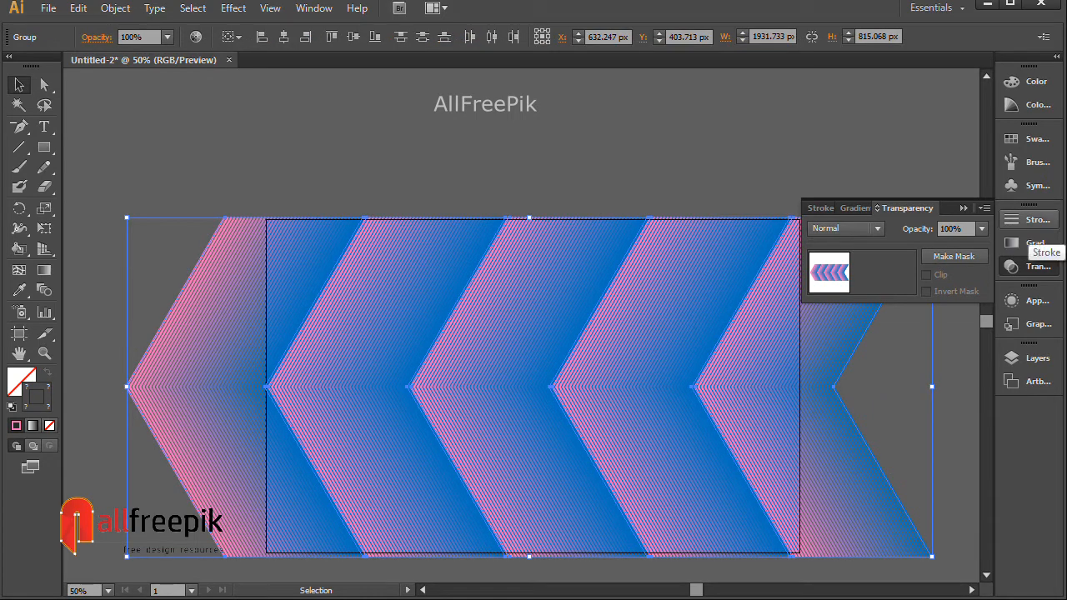
Collapse the Transparency panel and open the Object menu.
{"action": "left_click", "coordinate": [821, 208]}
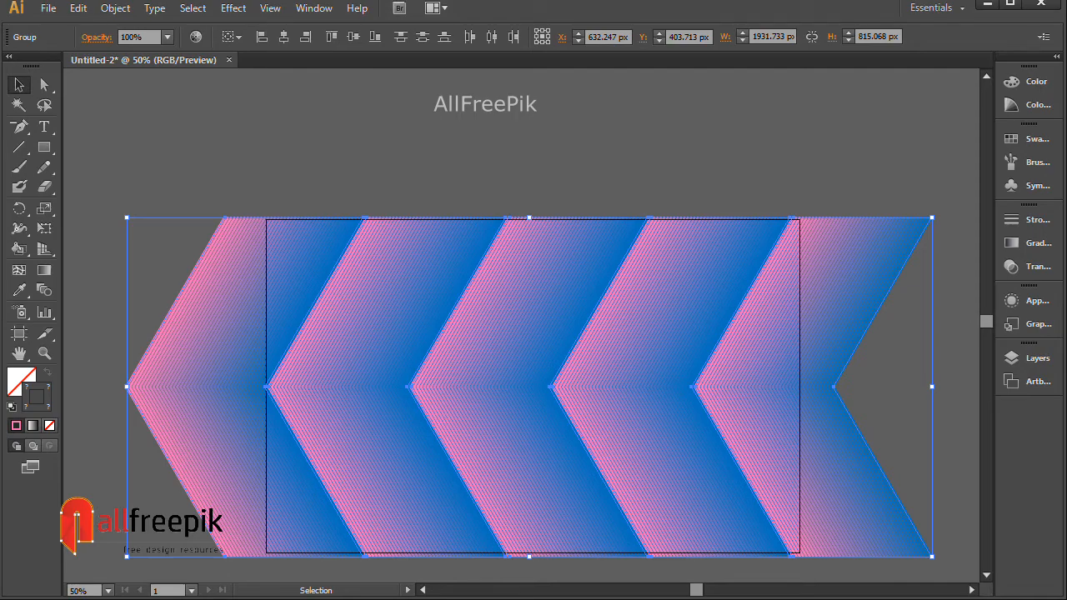
{"action": "left_click", "coordinate": [115, 8]}
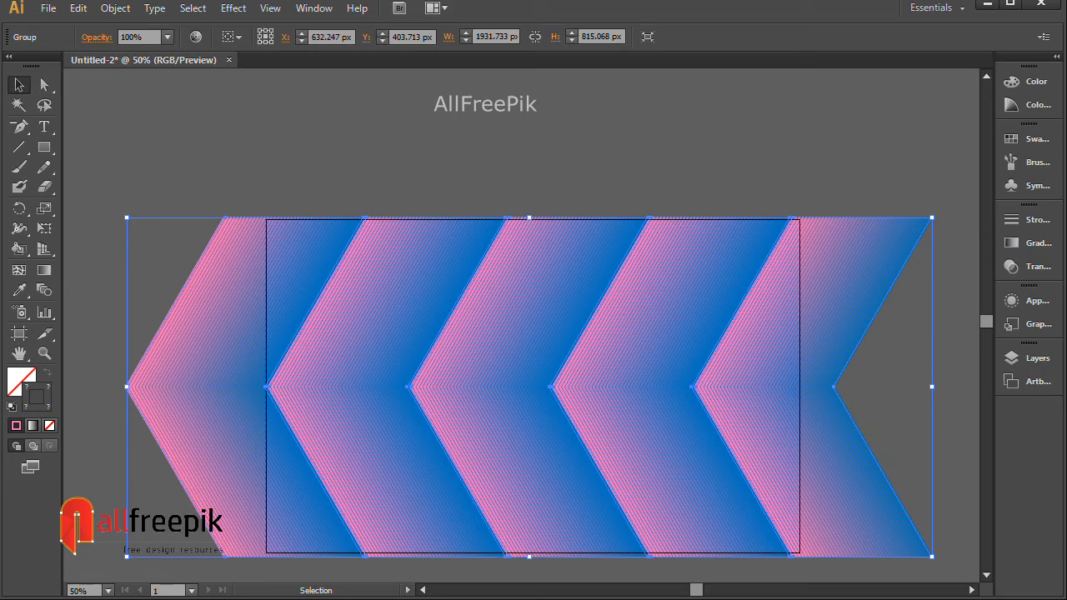
Paste a copy of the chevron group in front of the original.
{"action": "left_click", "coordinate": [115, 9]}
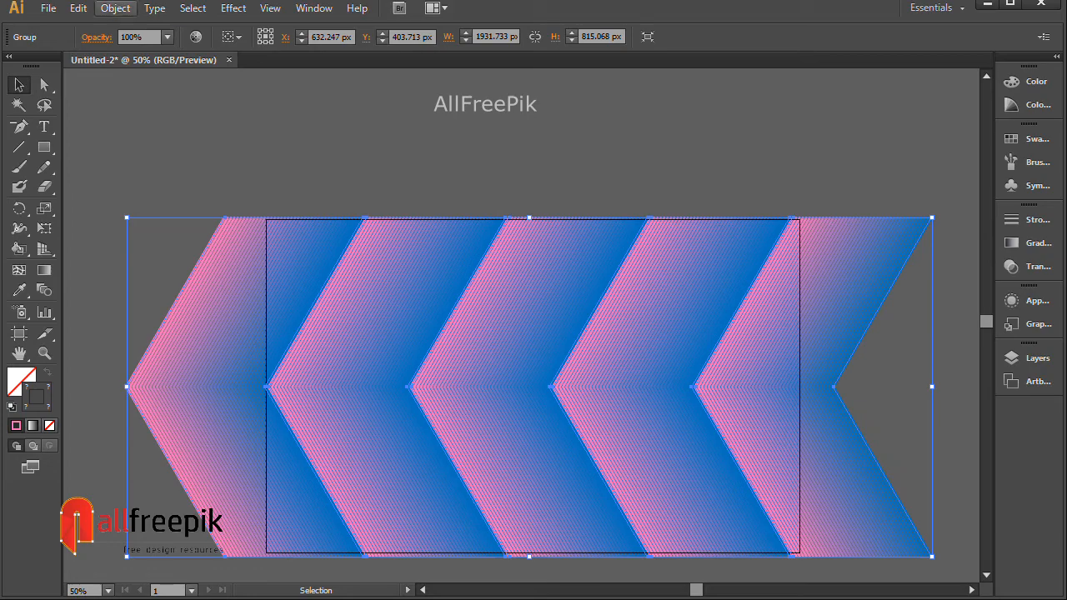
{"action": "left_click", "coordinate": [78, 8]}
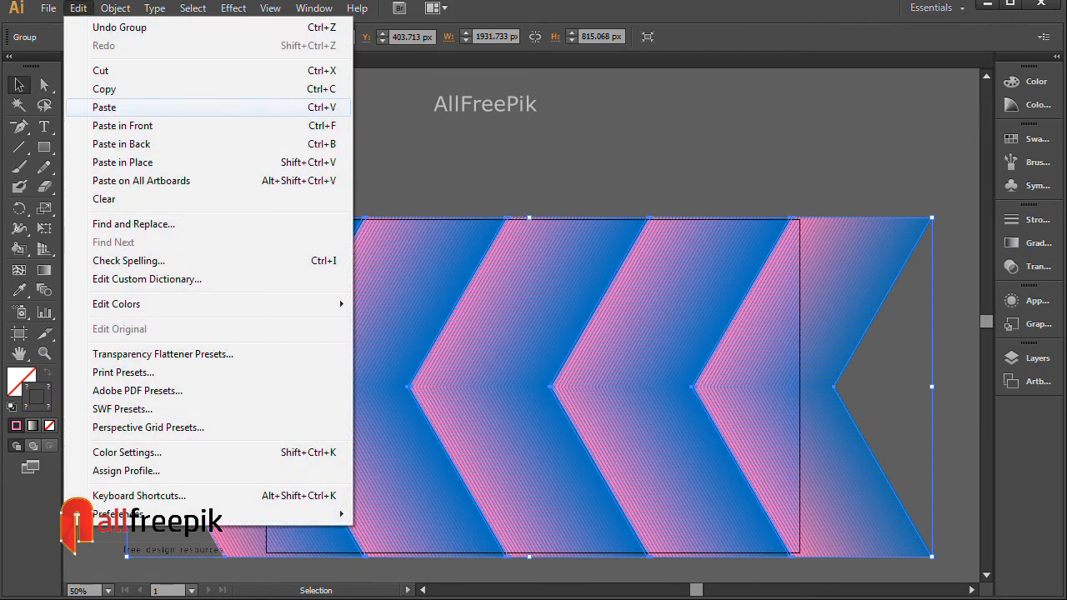
{"action": "left_click", "coordinate": [103, 107]}
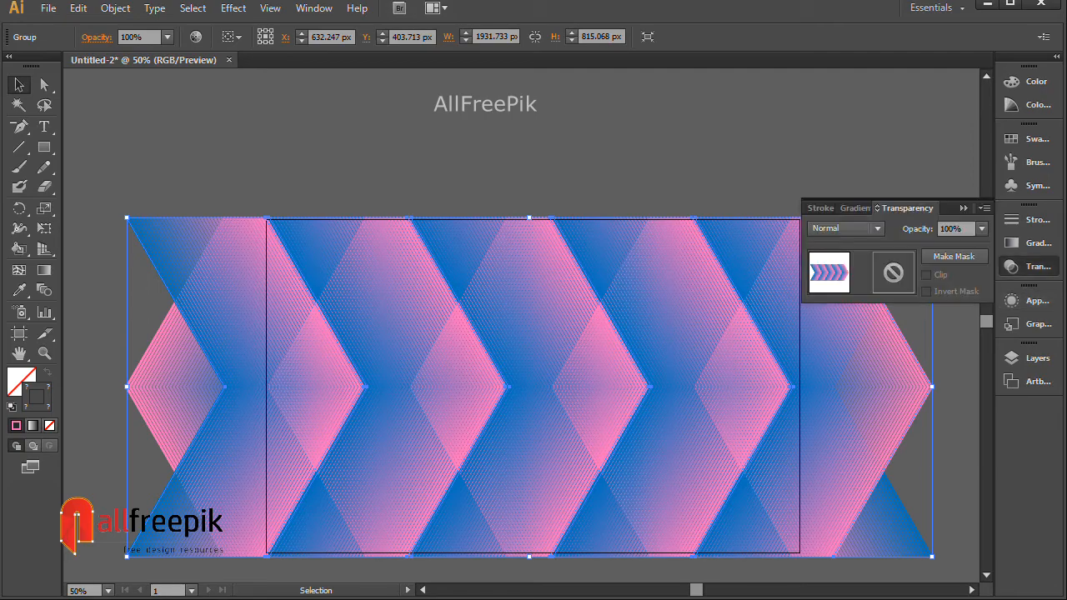
Change the mirrored chevron group's blend mode from Normal to Color Burn.
{"action": "left_click", "coordinate": [842, 228]}
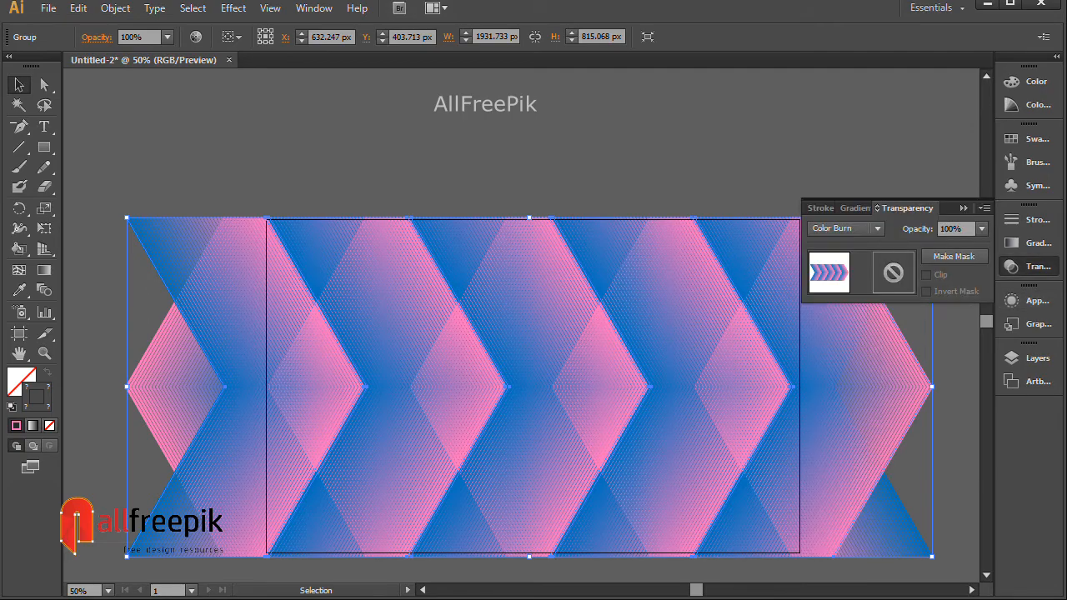